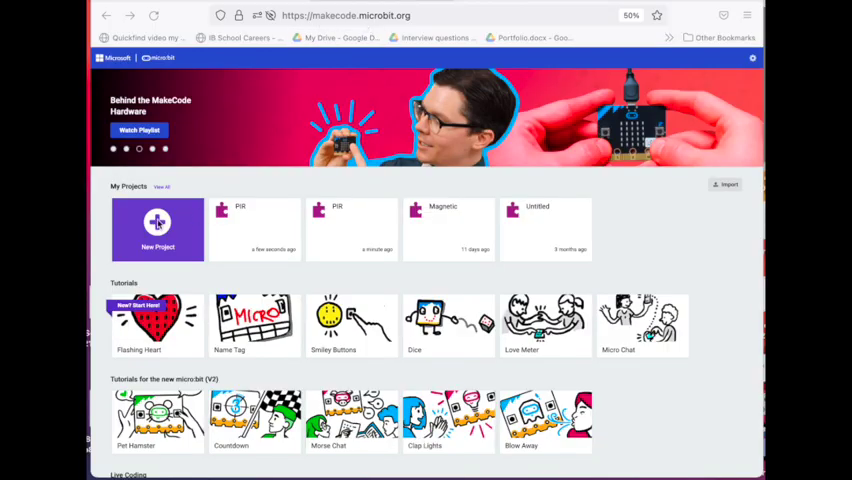
# Start a new micro:bit project named 'PIR' with empty on start and forever blocks.
pyautogui.click(157, 230)
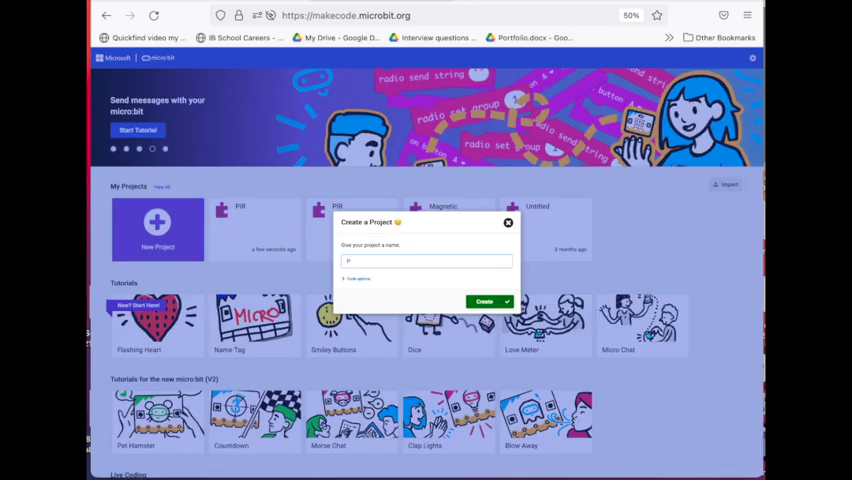
pyautogui.click(484, 301)
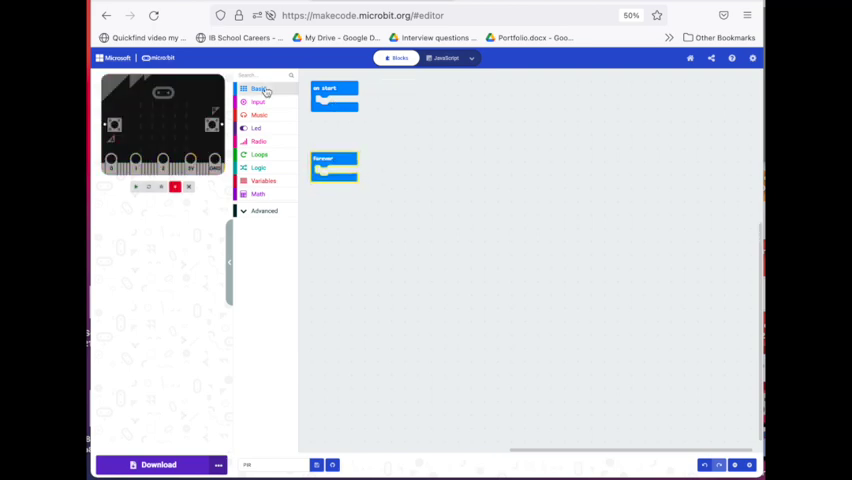
# Put clear screen in on start and an if-then-else block inside forever.
pyautogui.click(258, 89)
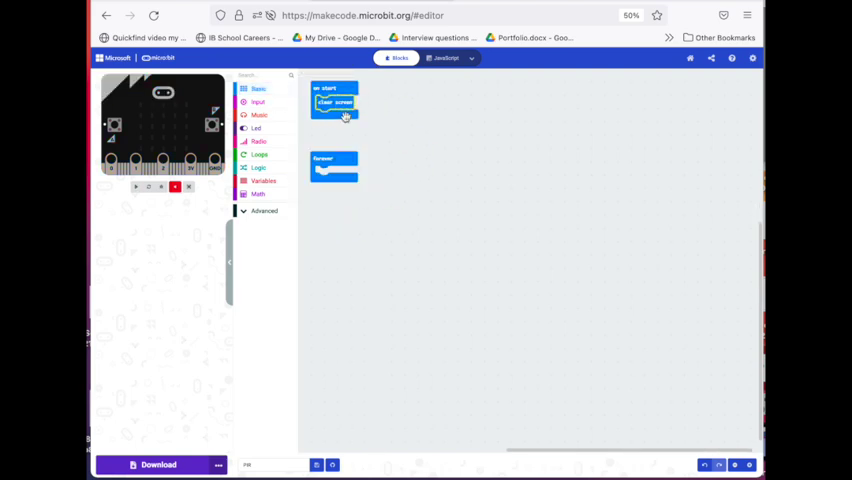
pyautogui.click(259, 168)
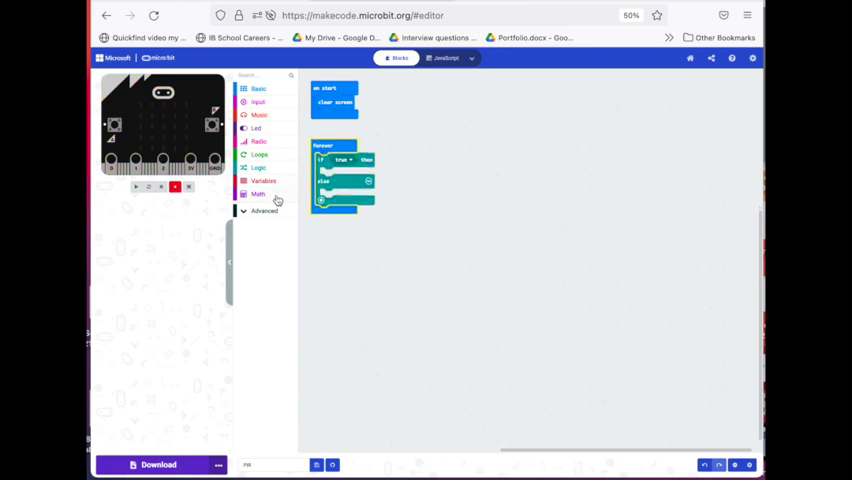
pyautogui.click(265, 211)
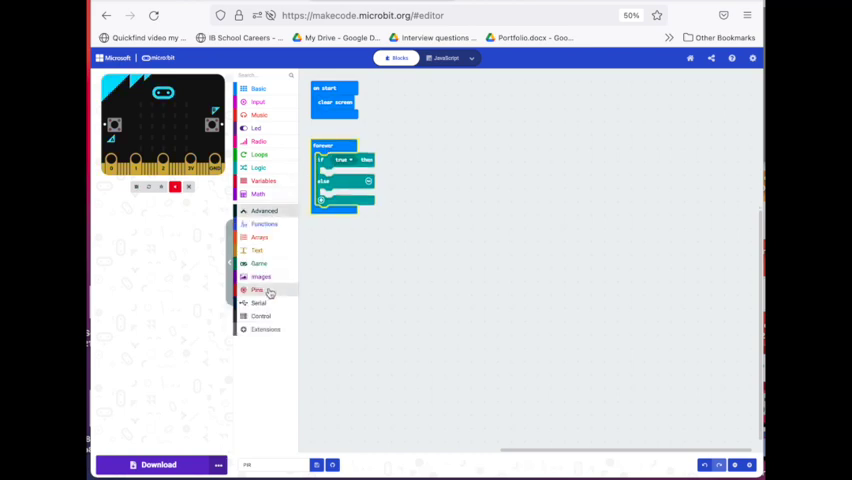
# Place a digital read pin P0 block on an empty workspace area beside forever.
pyautogui.click(257, 290)
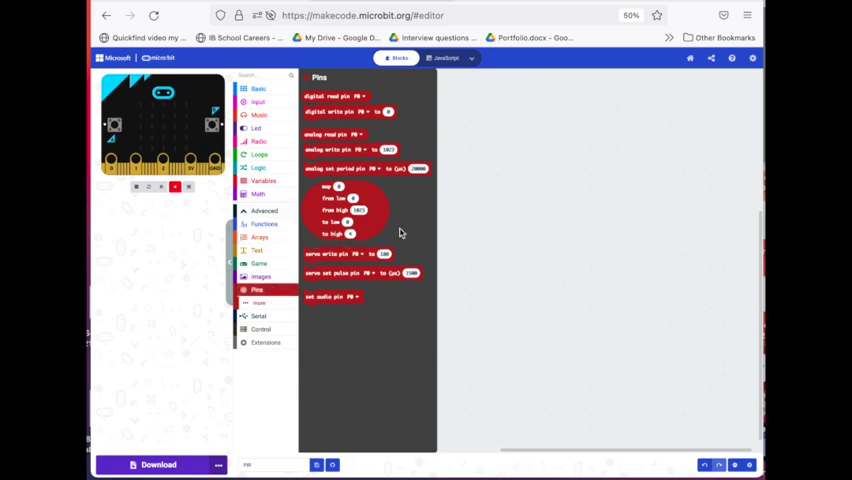
pyautogui.moveTo(423, 116)
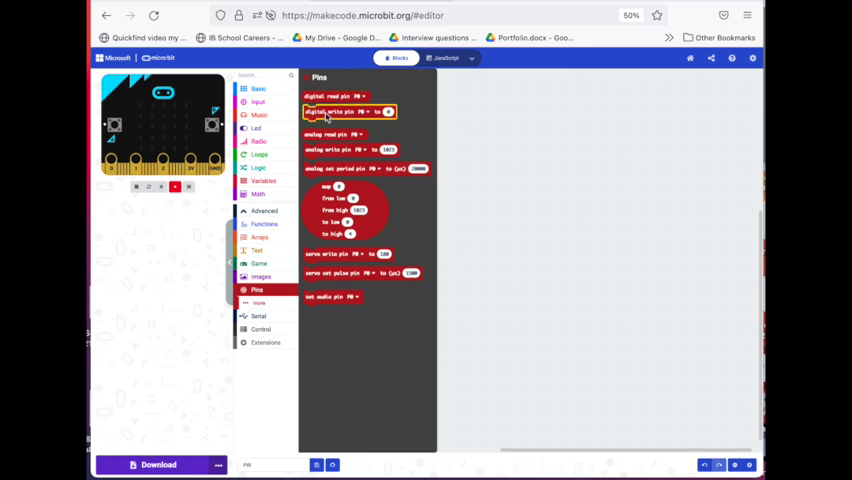
pyautogui.moveTo(335, 96)
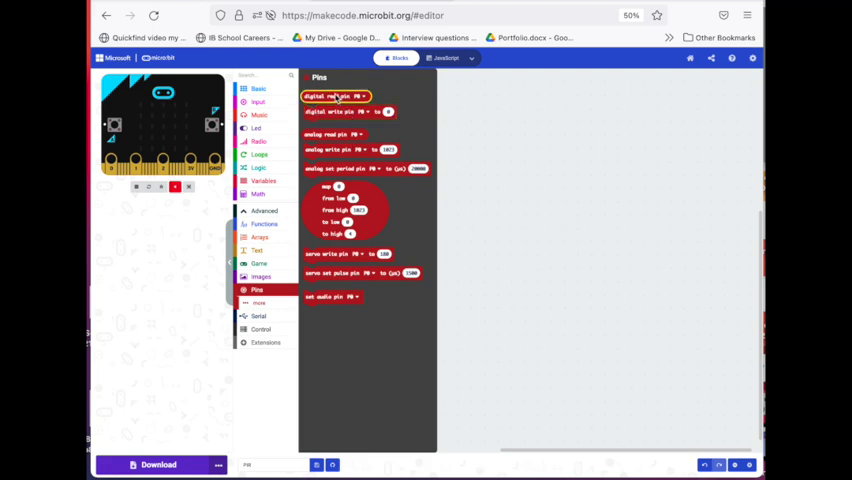
pyautogui.moveTo(335, 96); pyautogui.dragTo(438, 145)
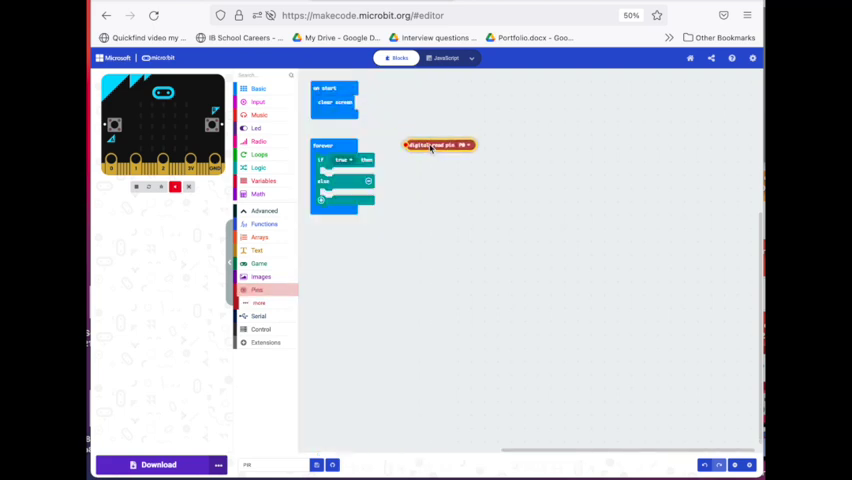
pyautogui.moveTo(437, 145); pyautogui.dragTo(470, 183)
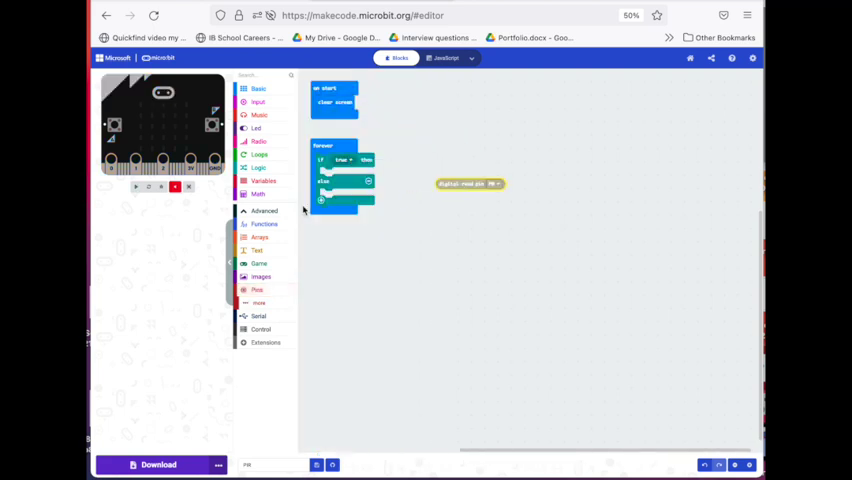
pyautogui.click(258, 168)
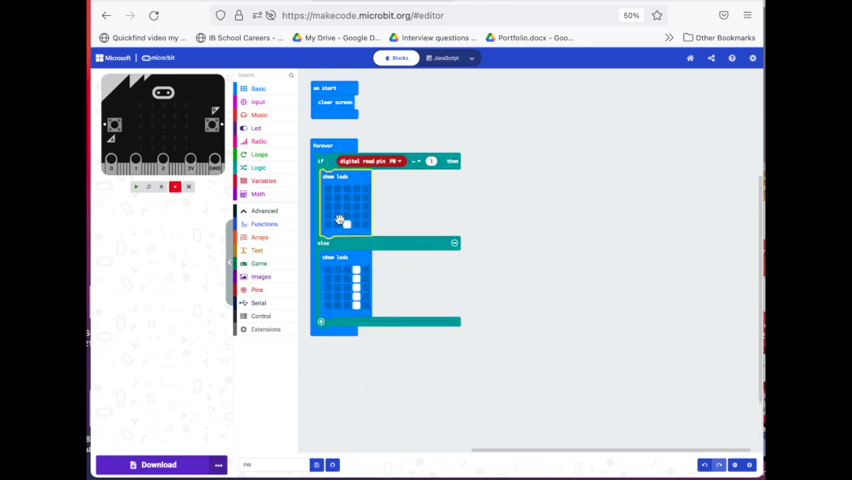
# Draw the big and small heart LED patterns, then download the program as microbit-PIR.hex.
pyautogui.click(335, 200)
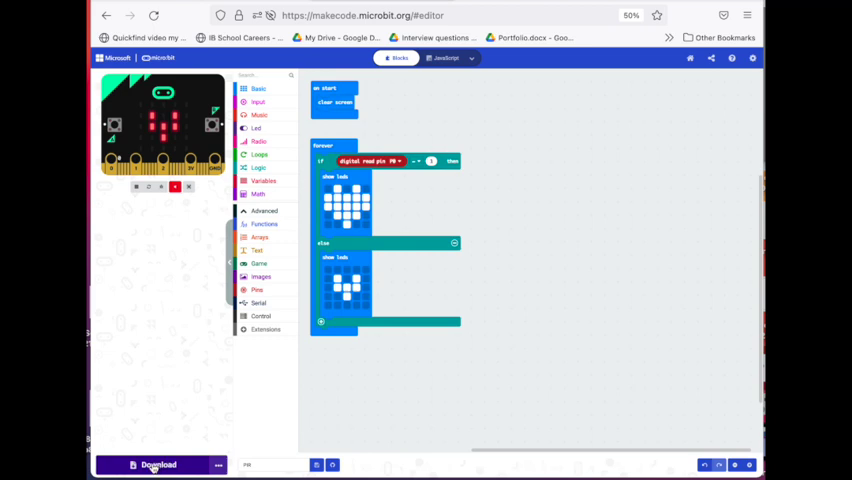
pyautogui.click(155, 464)
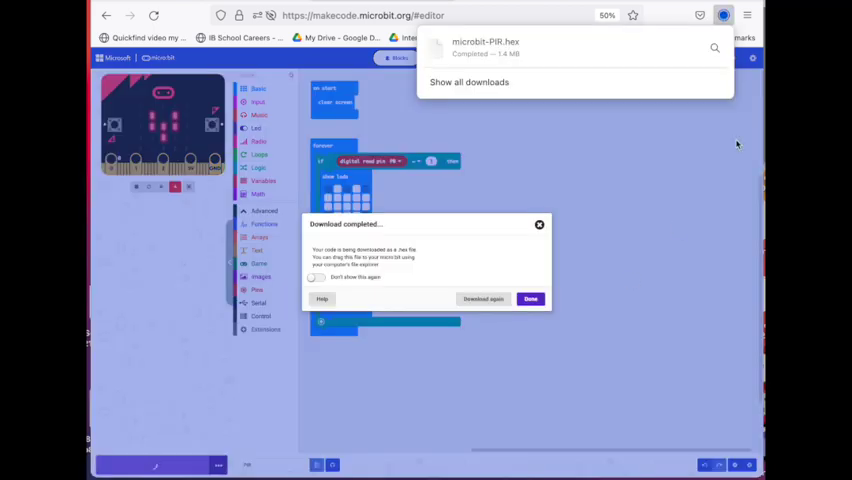